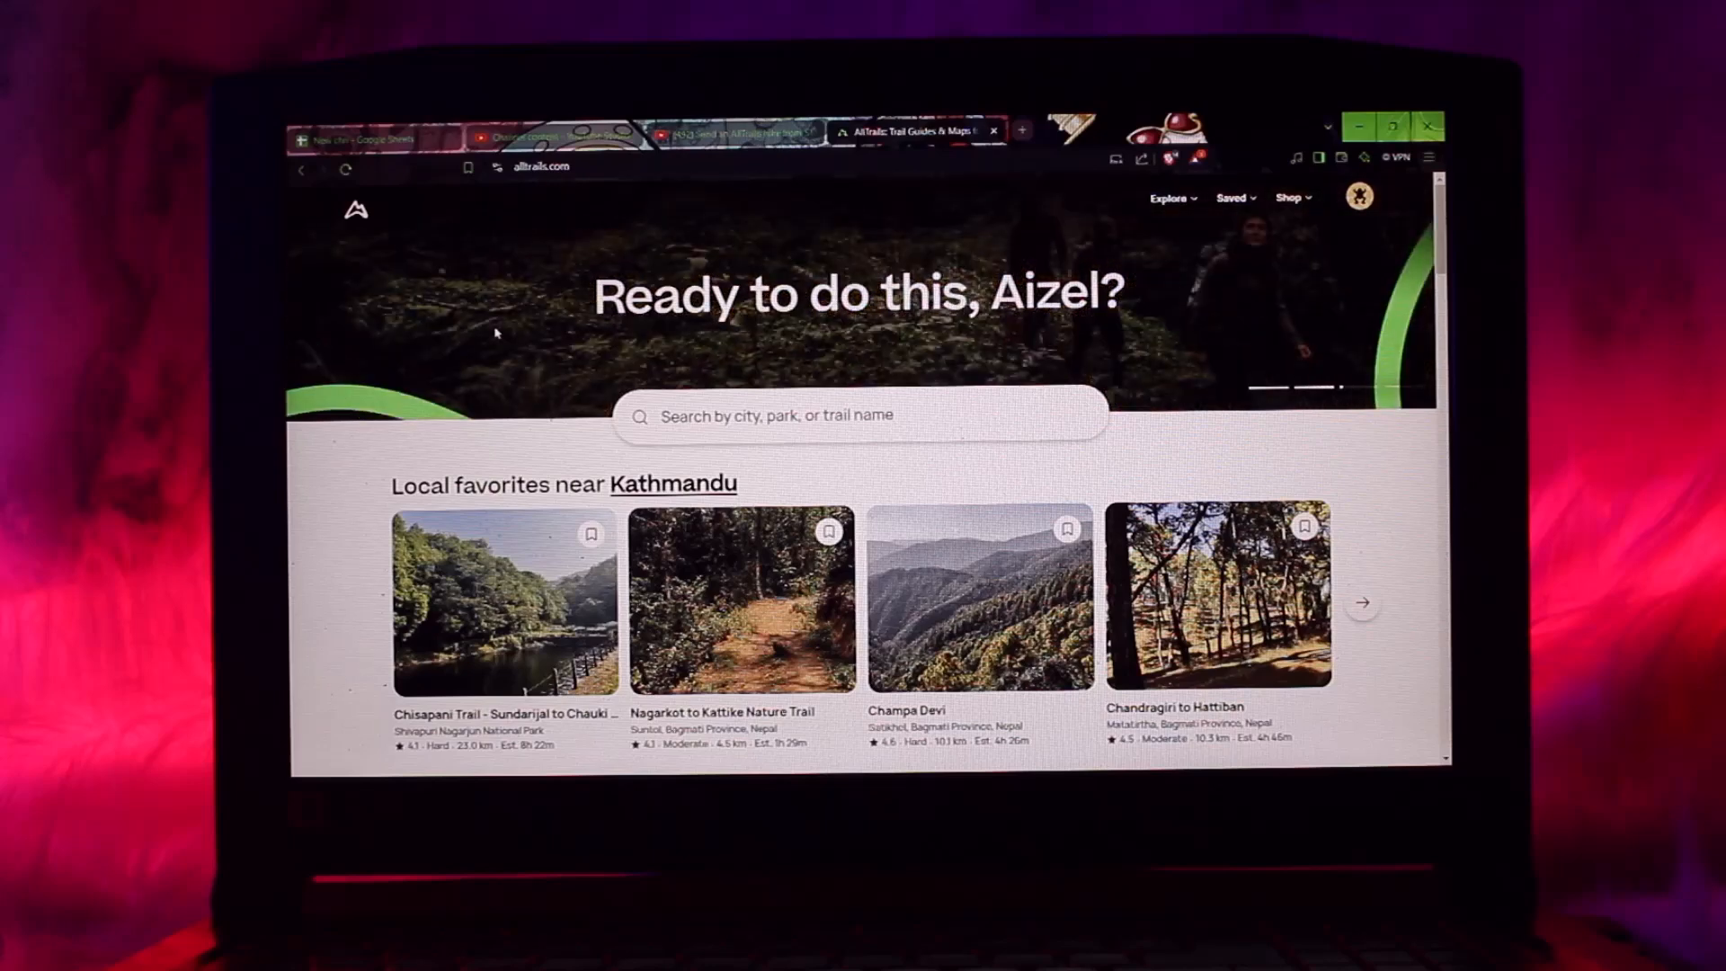
mouse_move(705, 239)
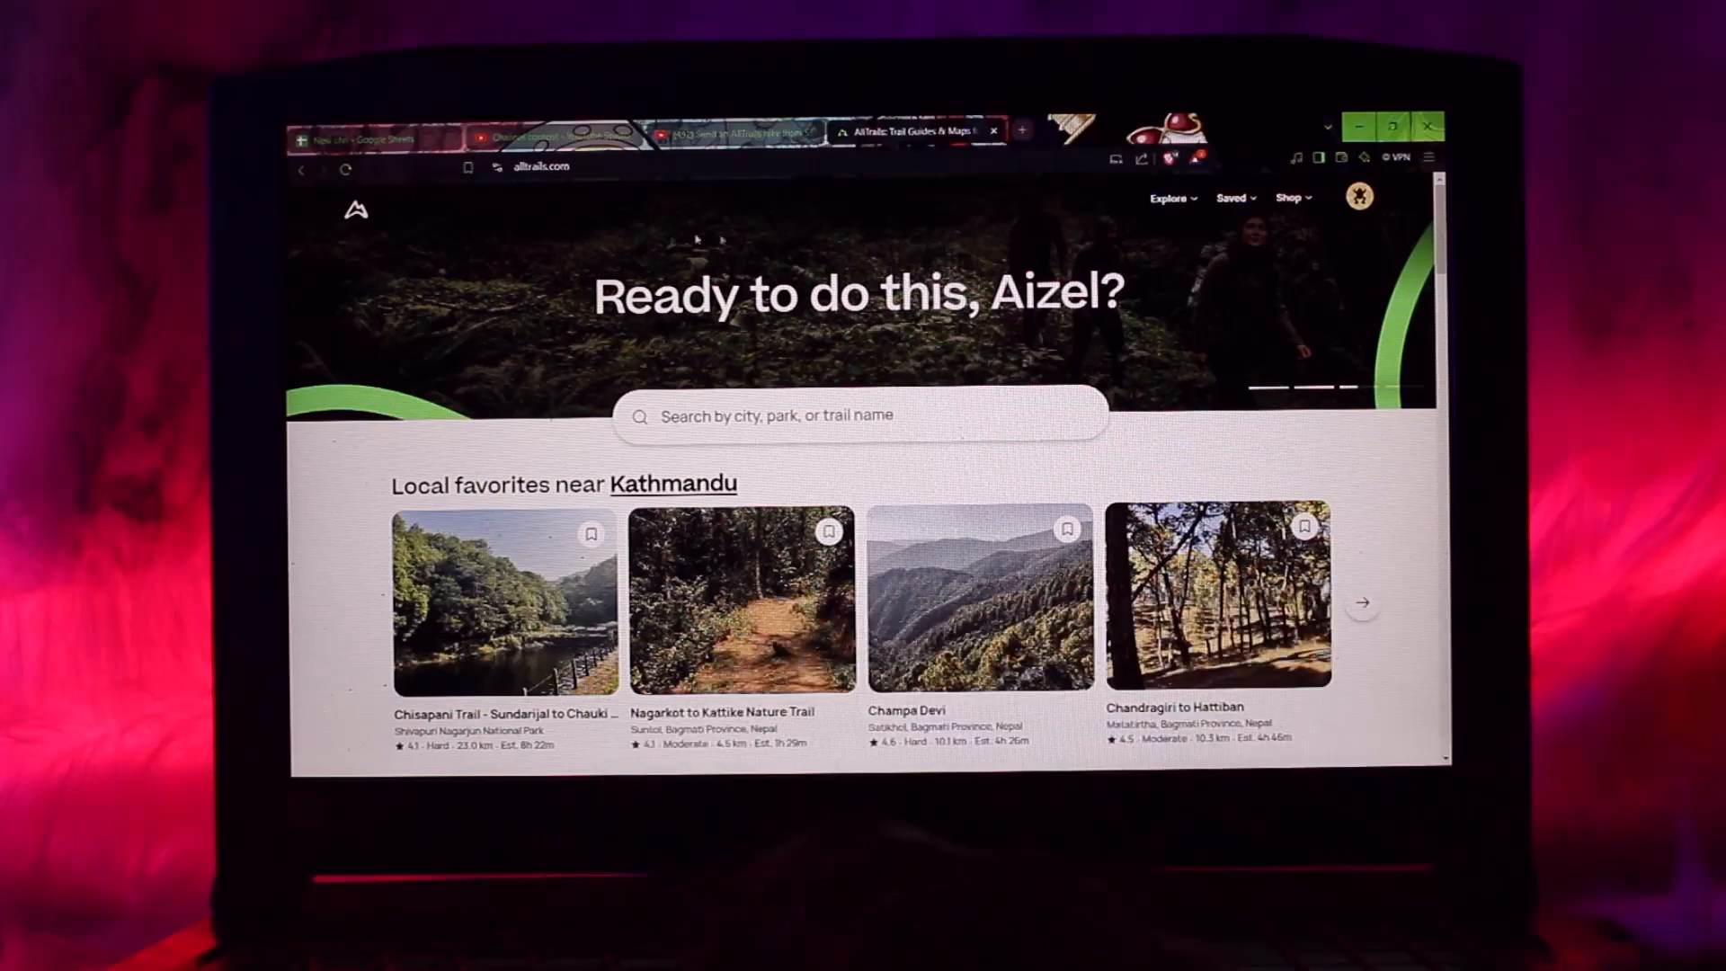
- Navigate via Saved to My maps and select the Map - December 20, 2024 route
click(1233, 198)
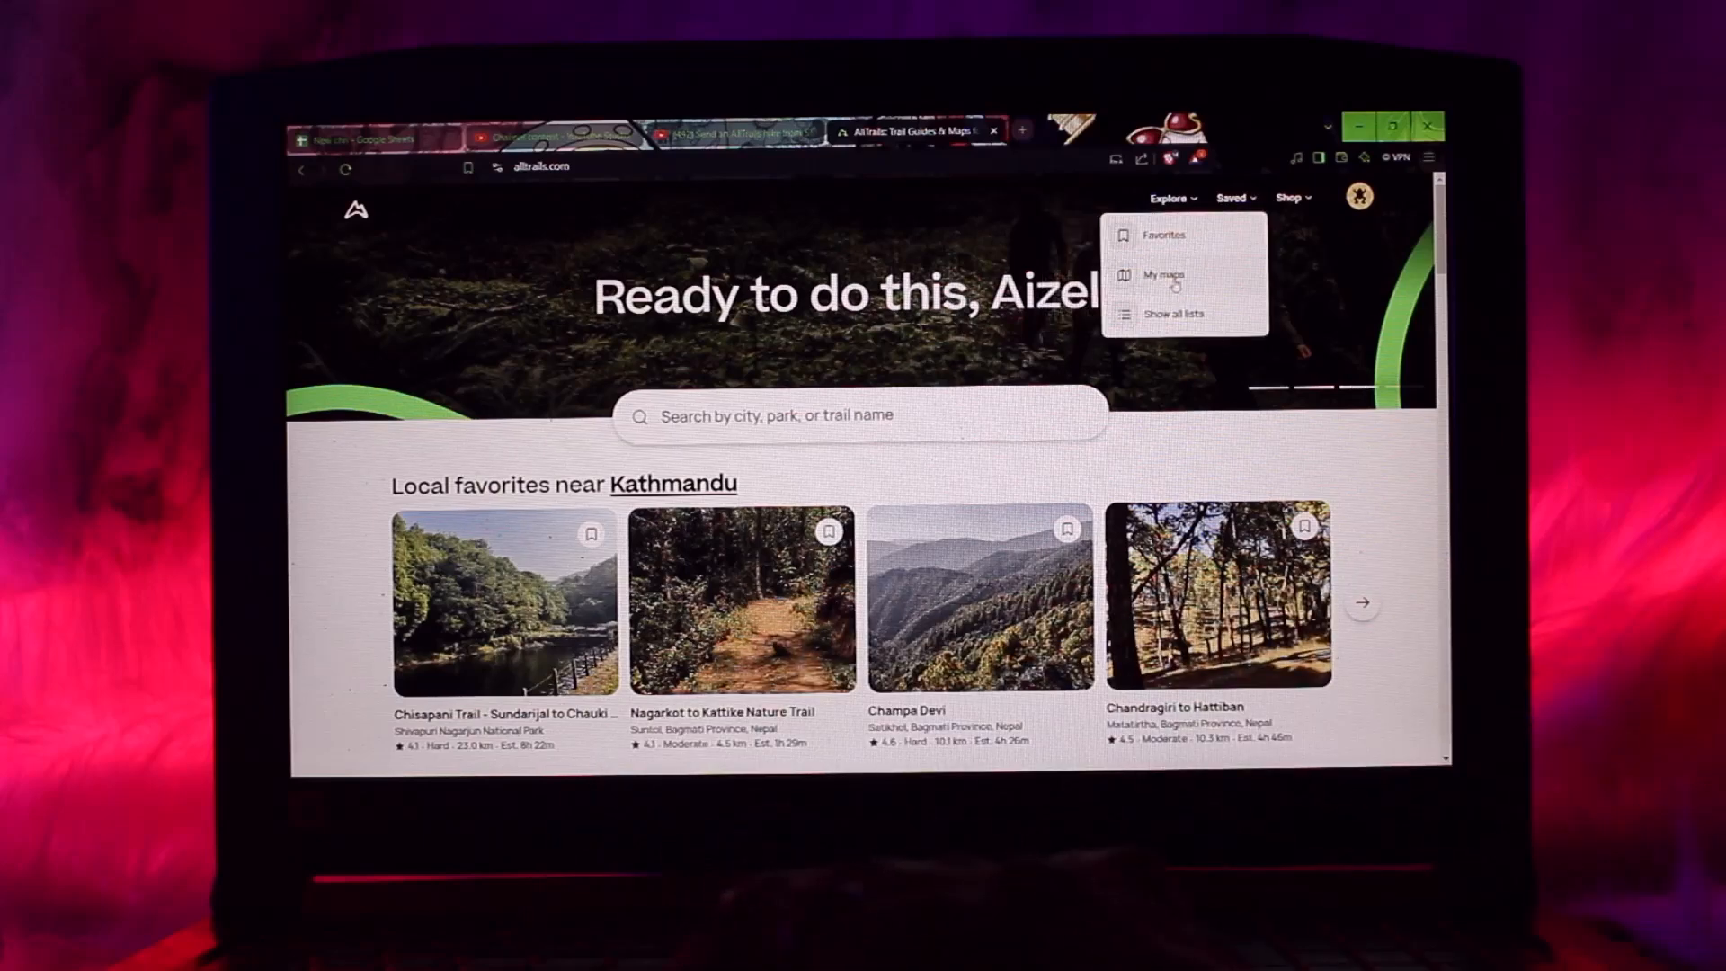
click(1165, 275)
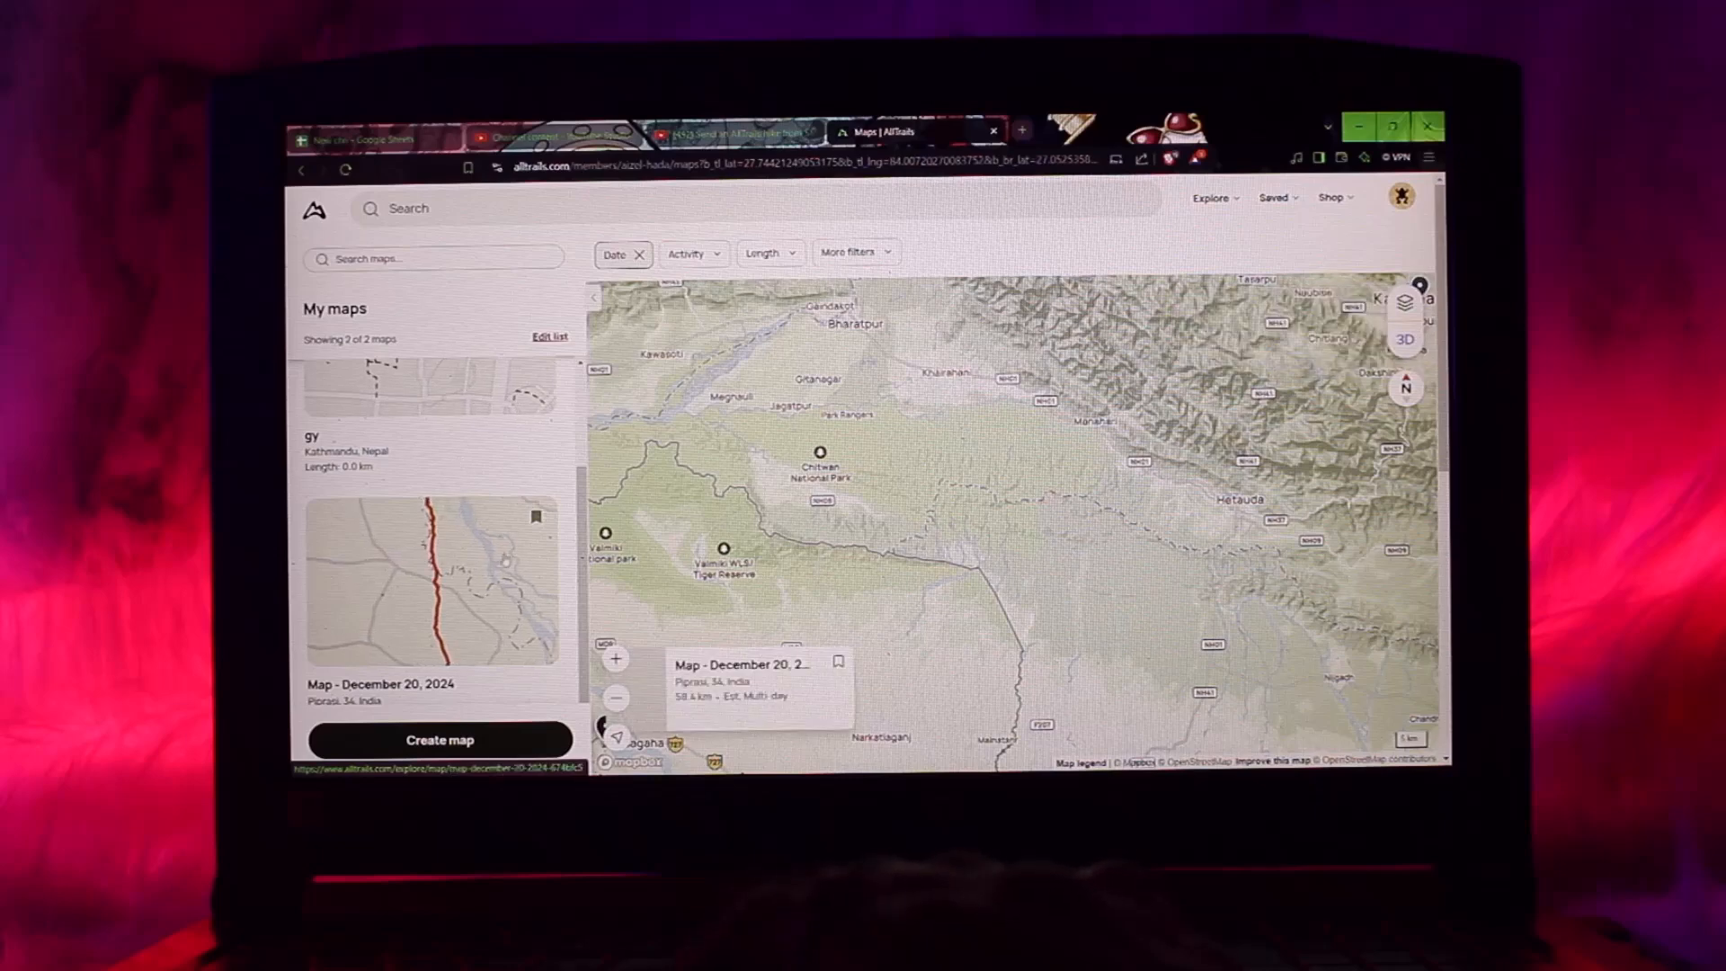
click(430, 577)
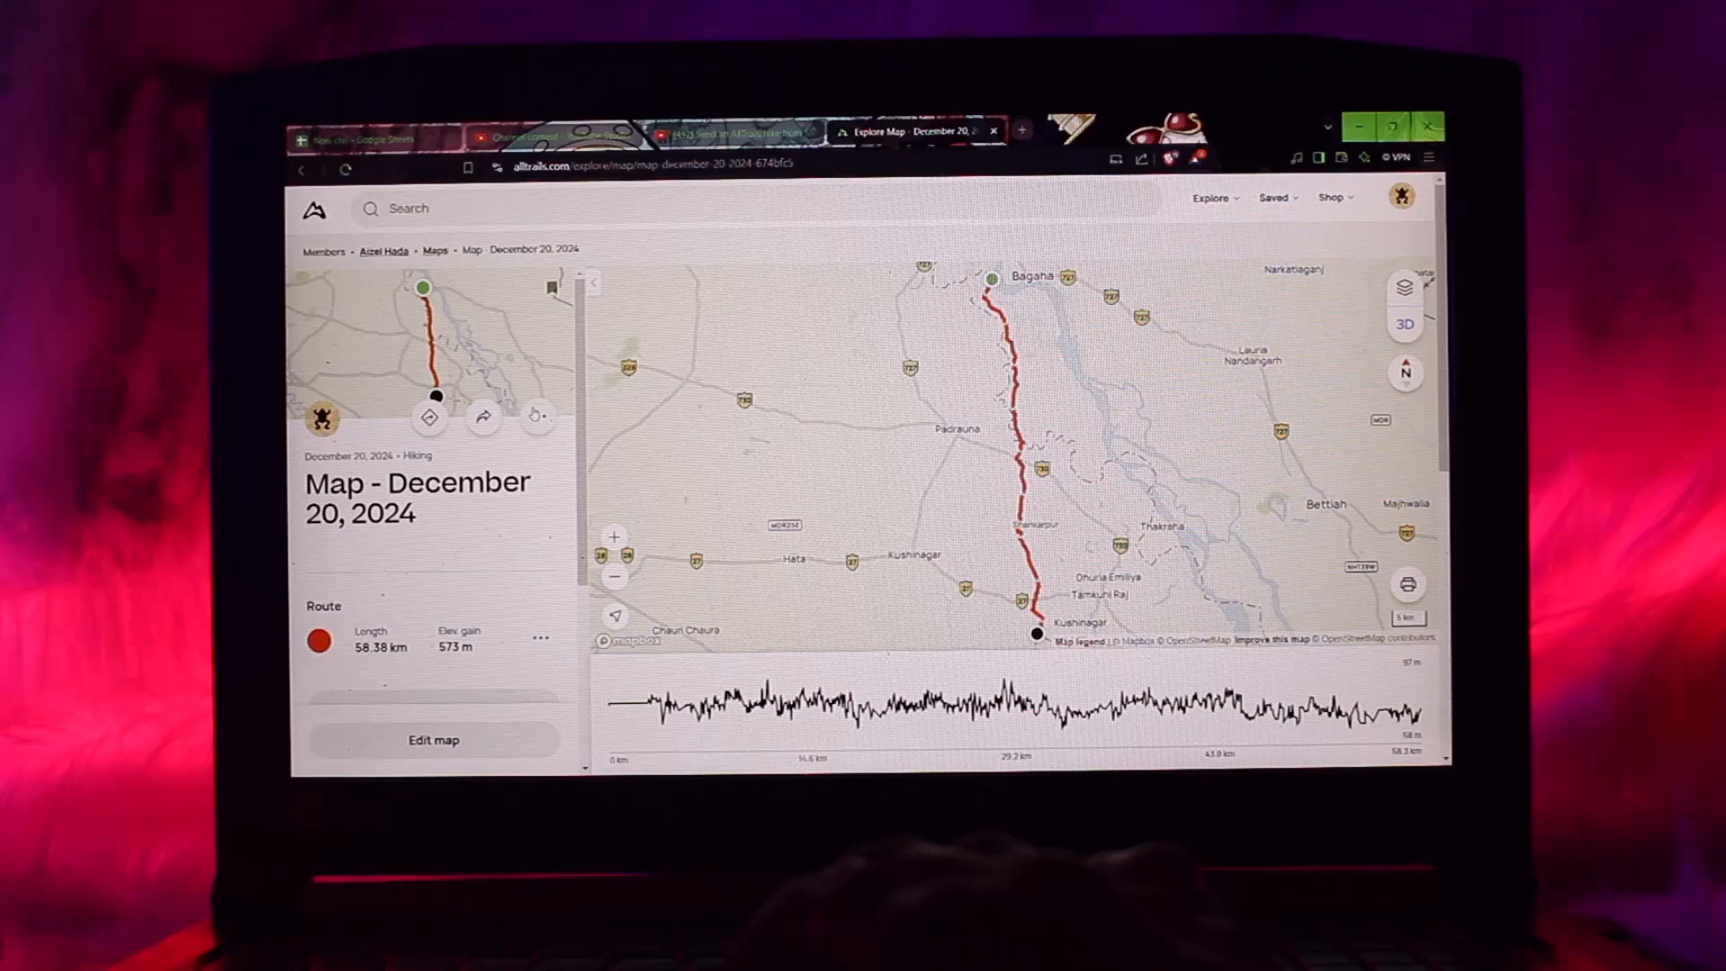
- Reveal the map's three-dot menu with Send to Garmin, download and delete options
click(537, 417)
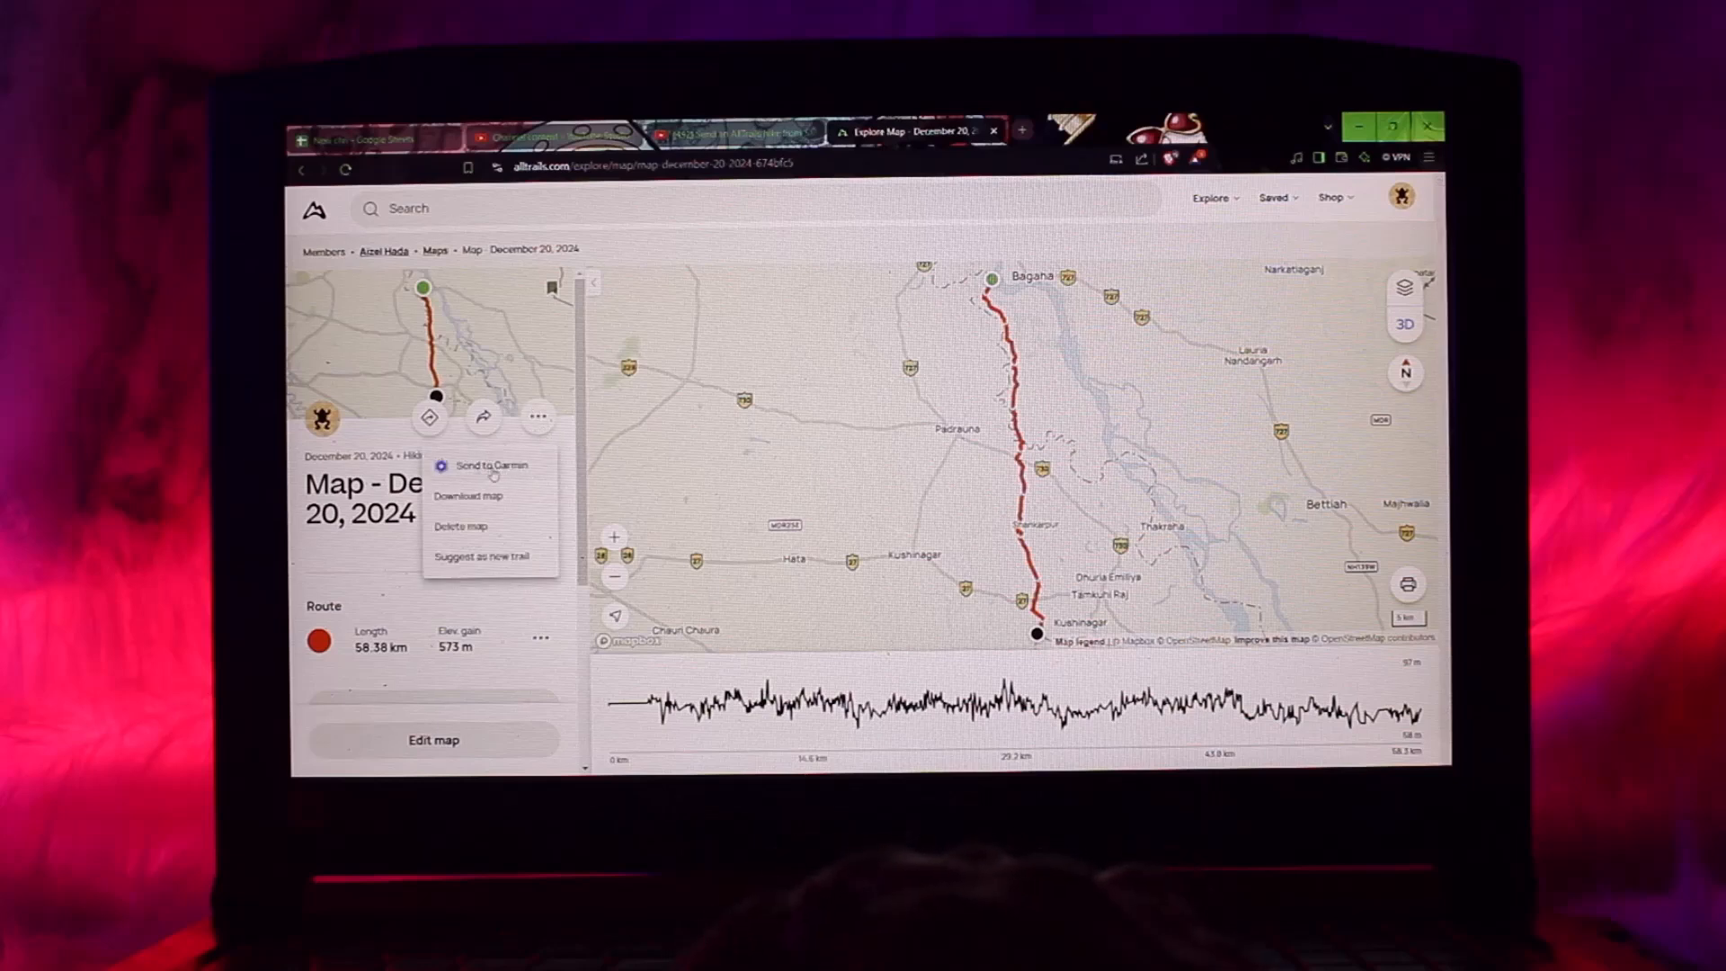